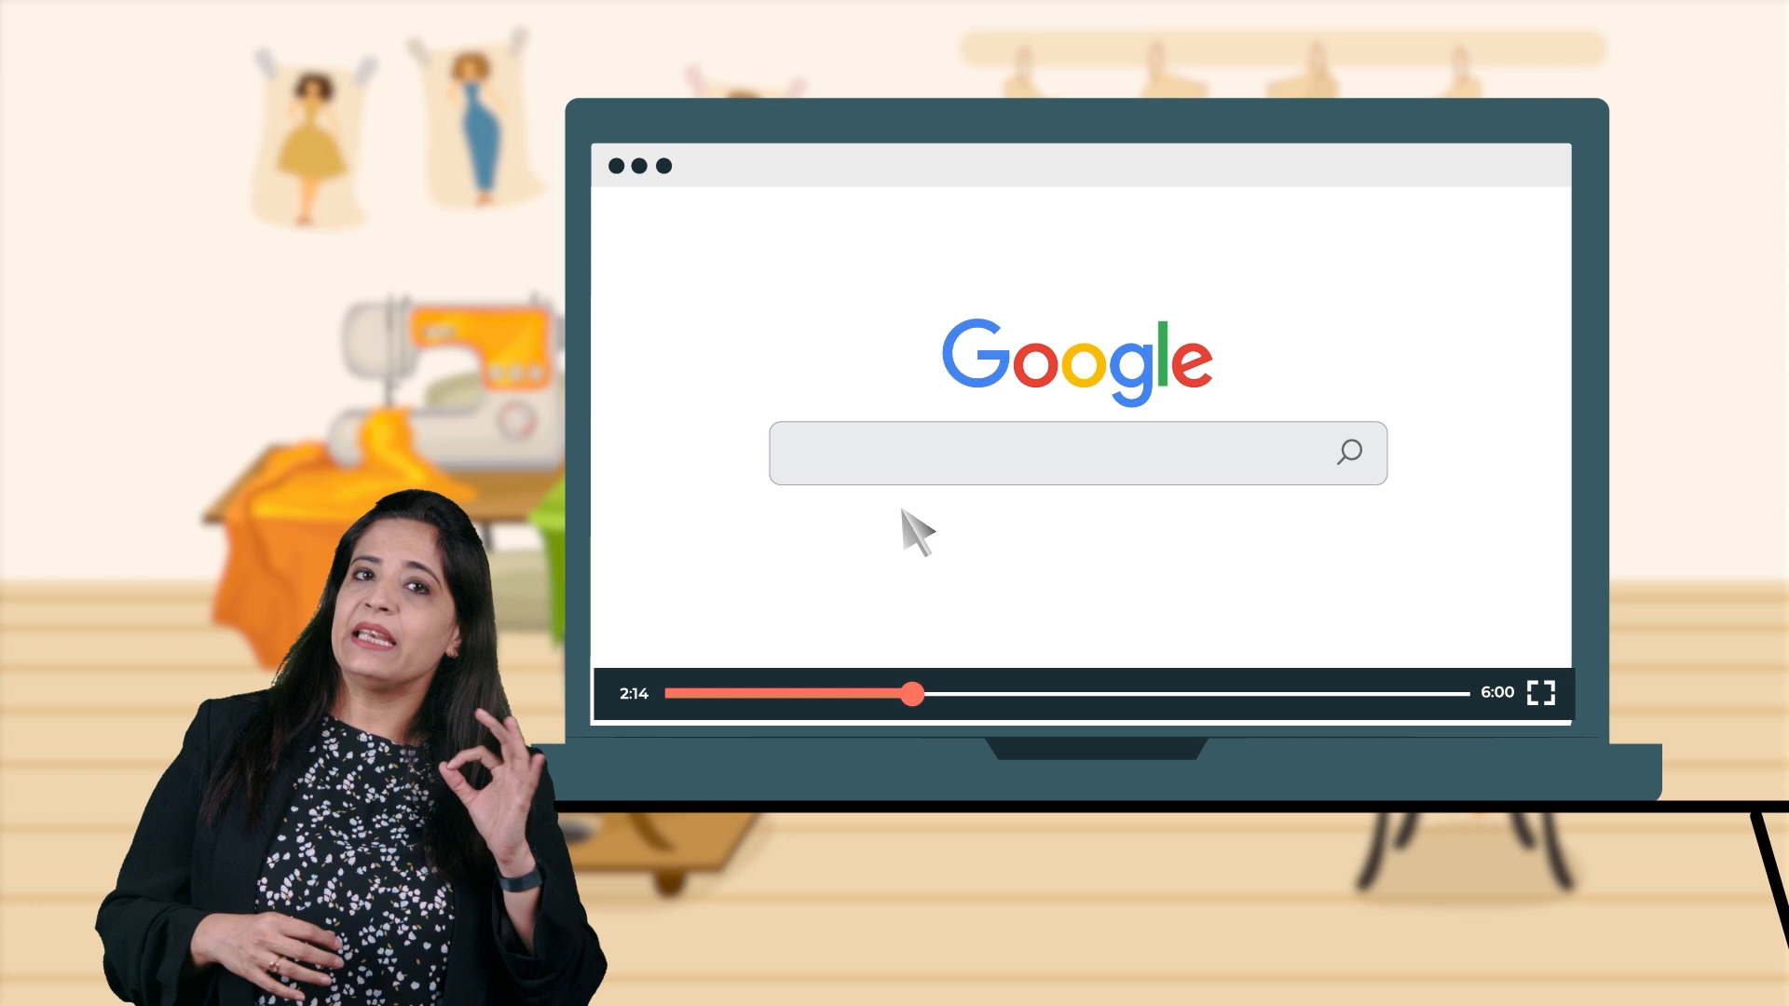
Search Google for 'business specific keywords for shoe business'
text(business specific keywords for shoe business)
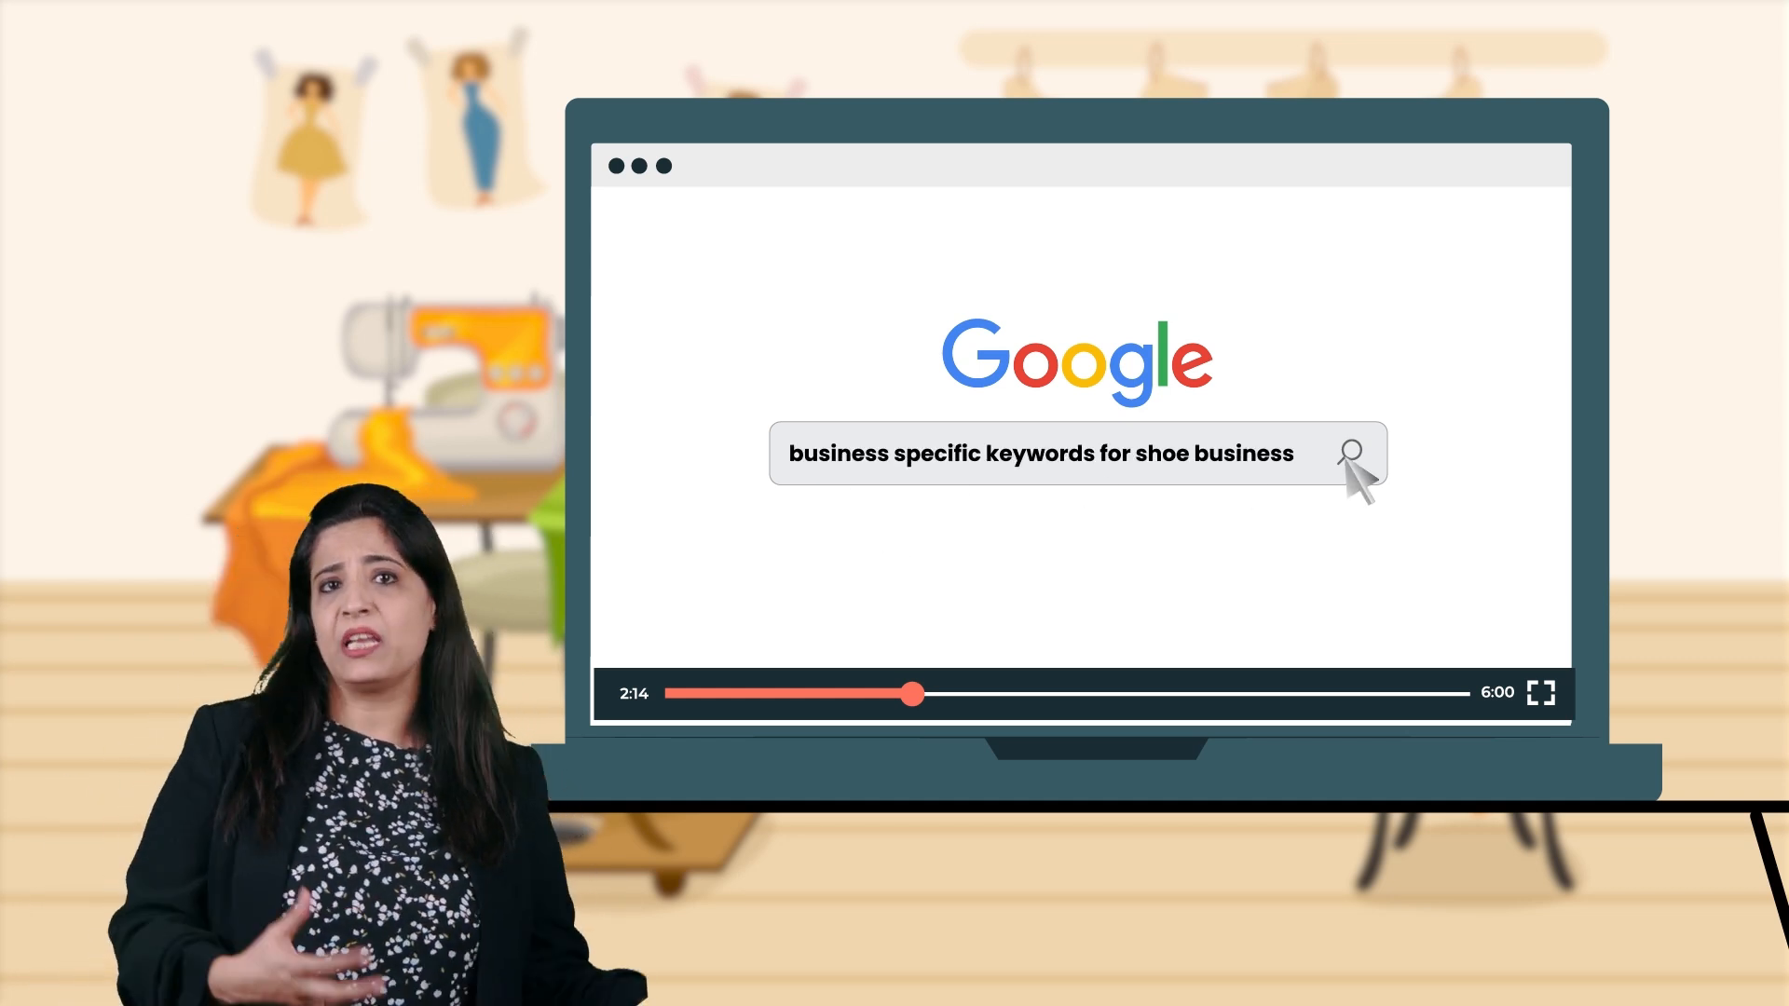
click(1352, 452)
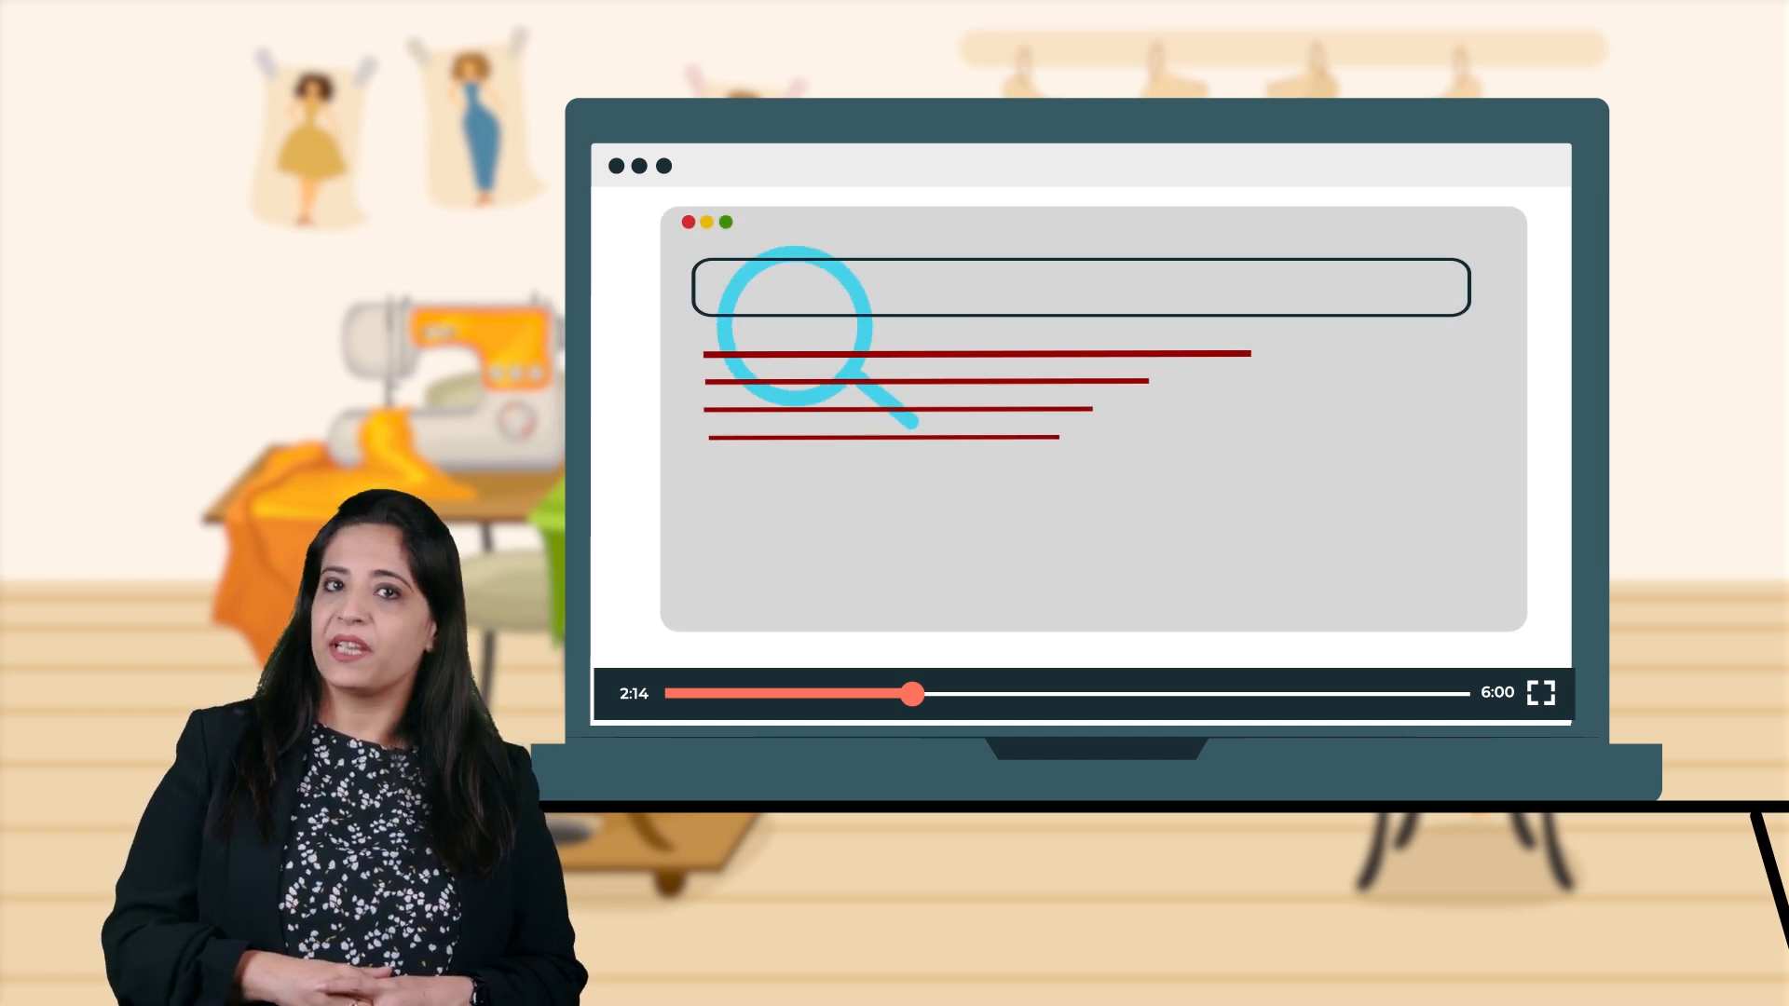
text(keyword)
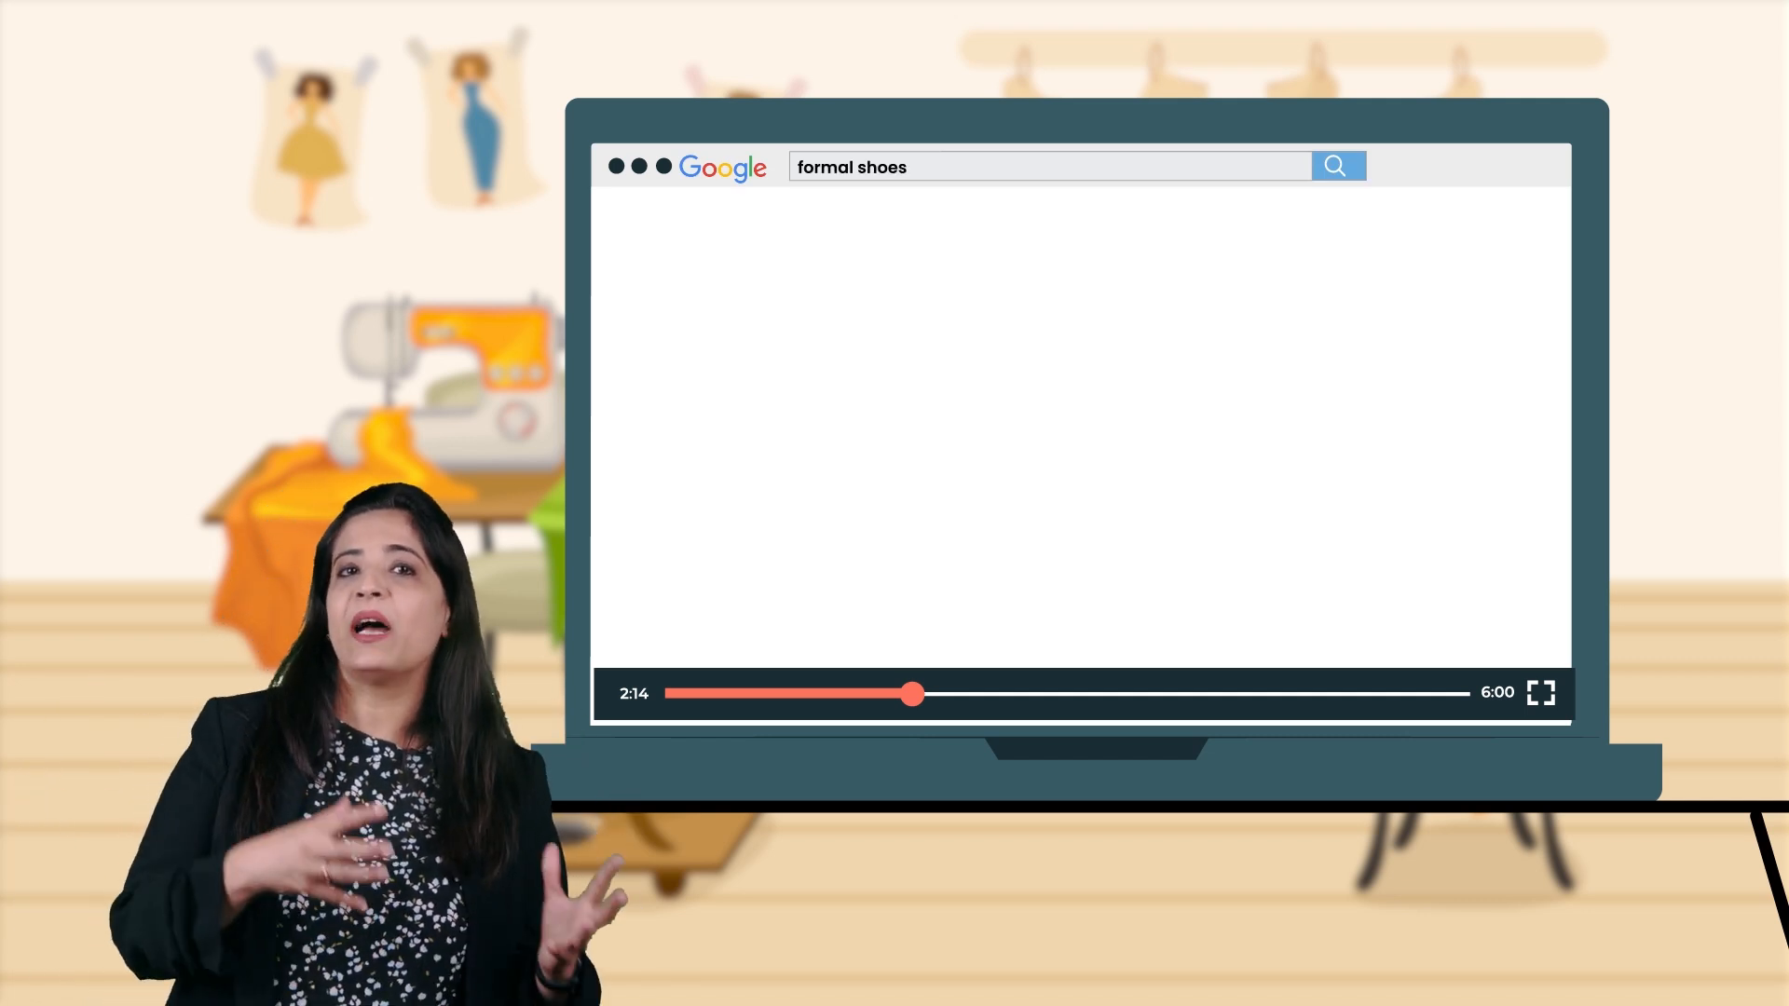
Run the 'formal shoes' search and scroll through the men's formal shoe listings
click(1335, 167)
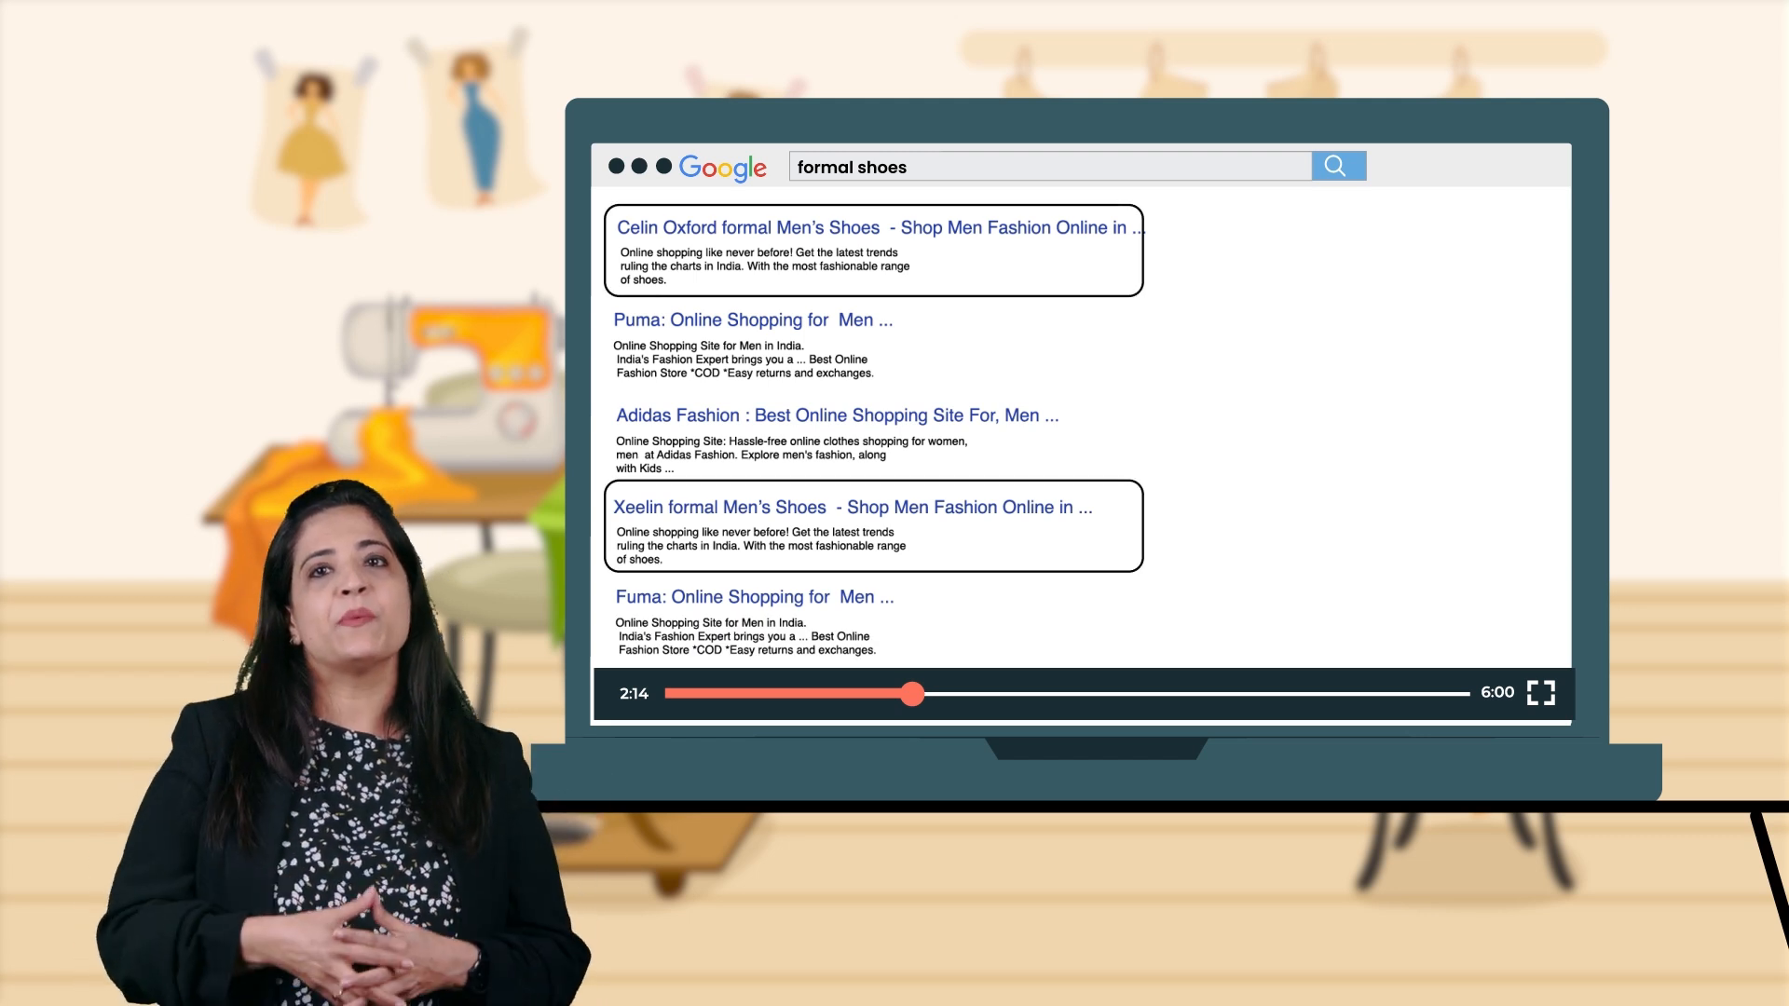
scroll(down, 3)
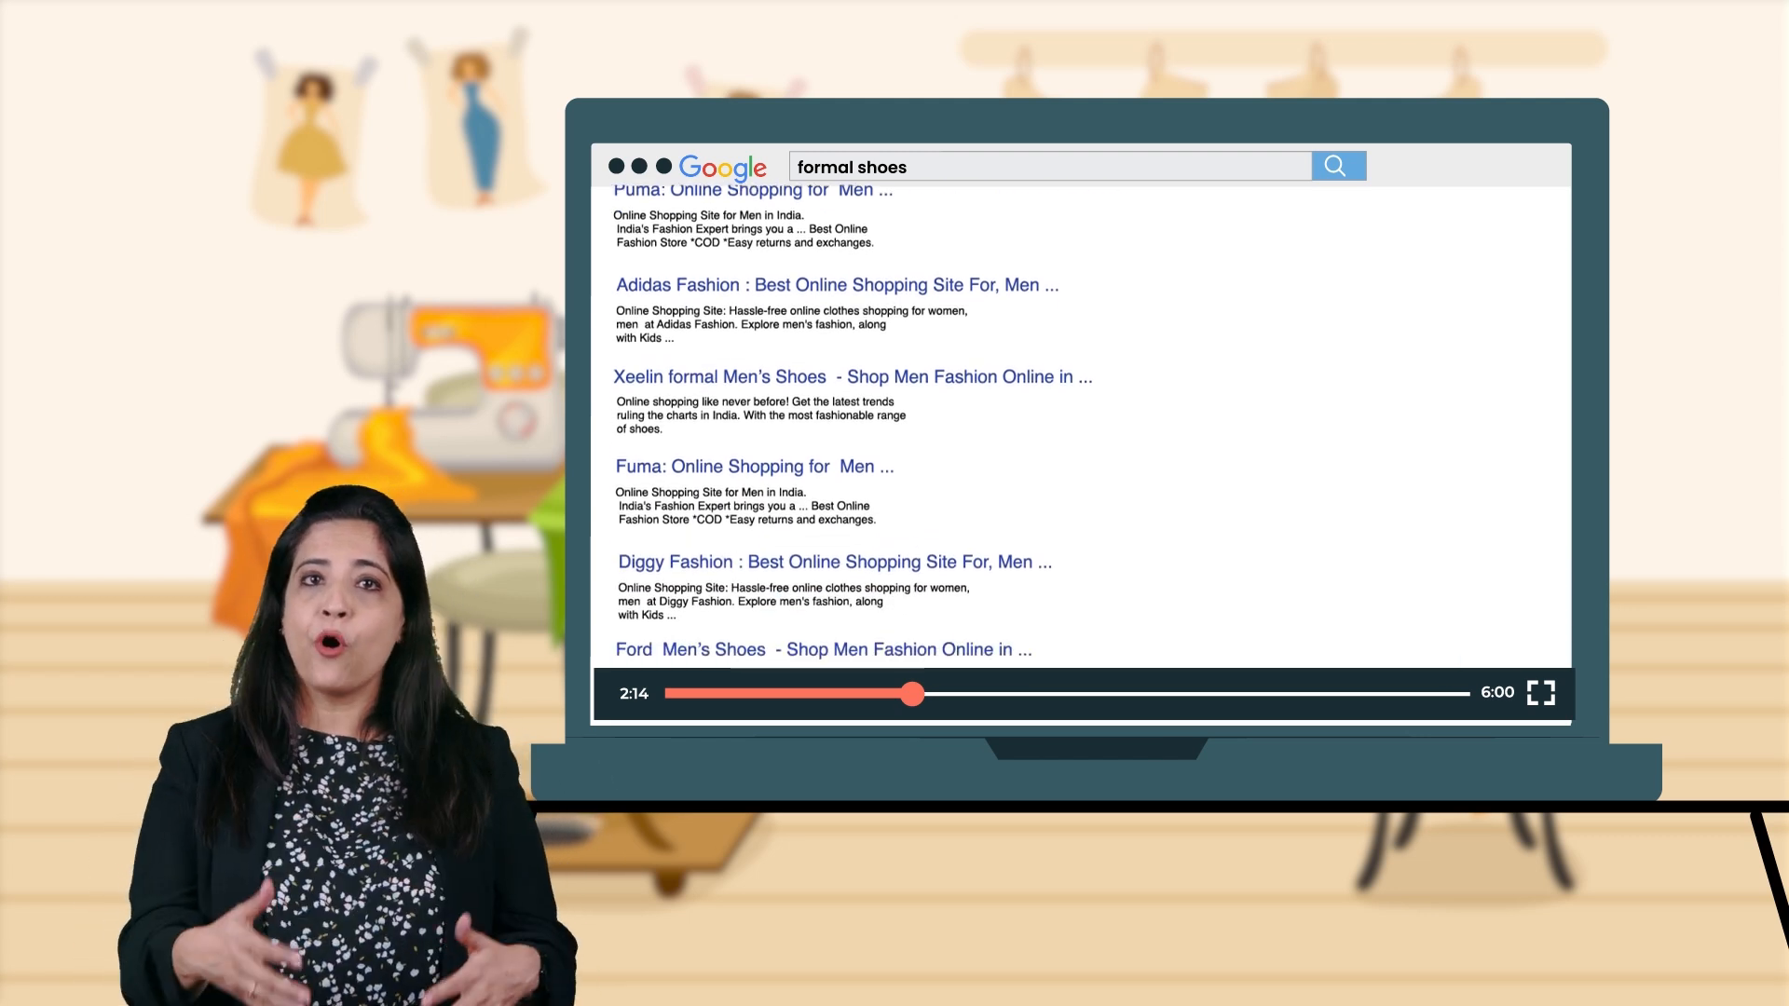